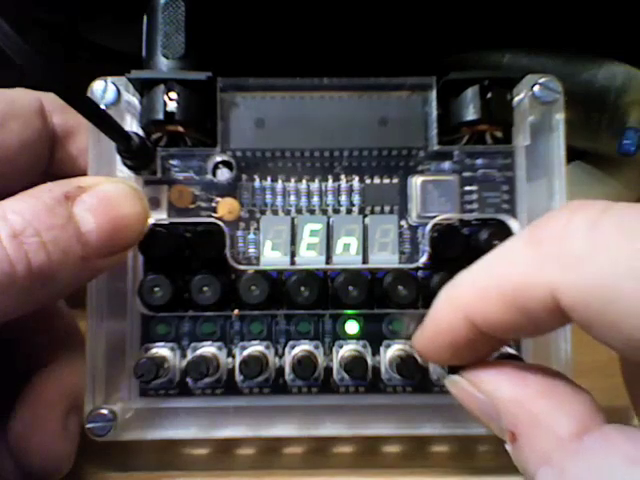
left_click(400, 360)
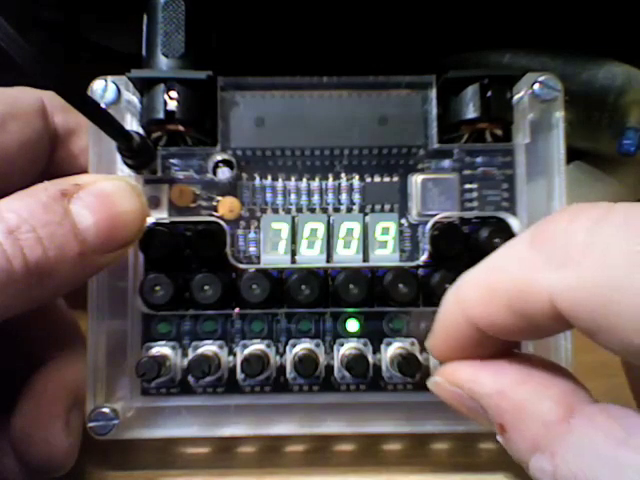
left_click(404, 356)
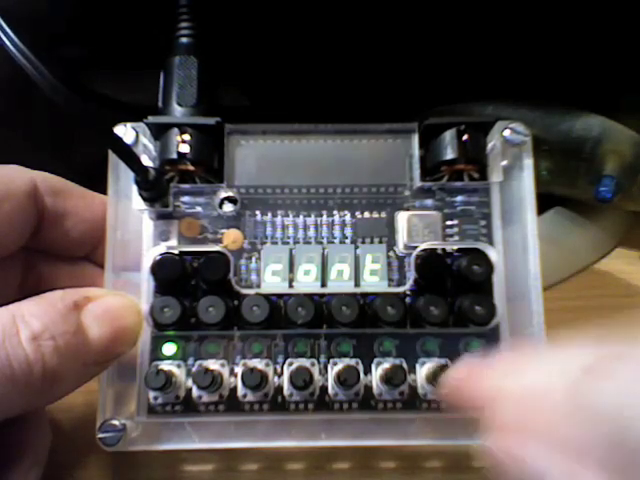
left_click(430, 384)
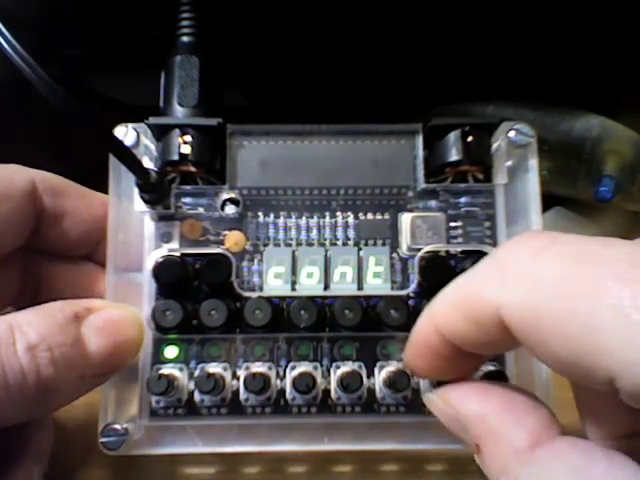
left_click(384, 380)
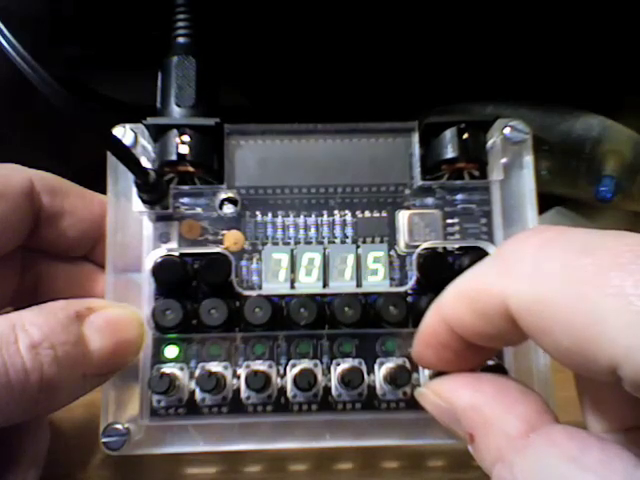